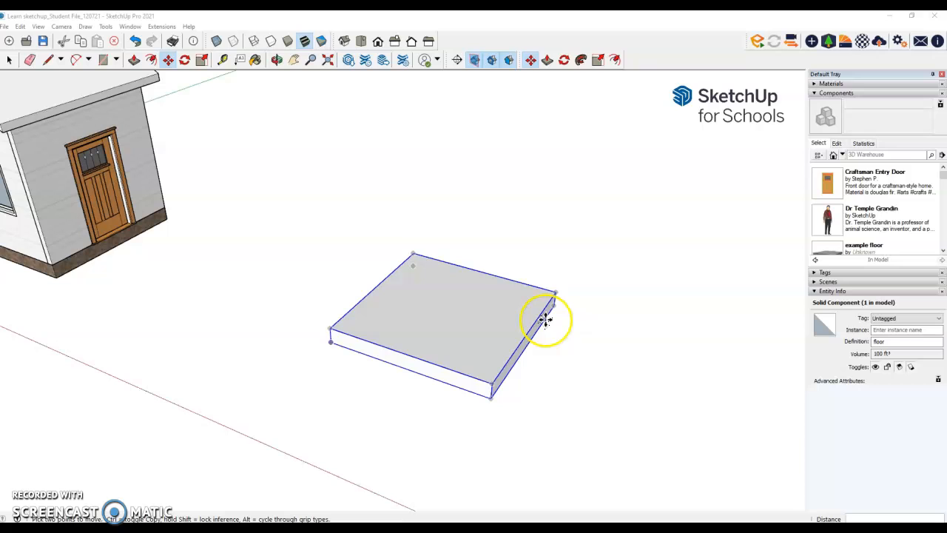
Draw a 10 ft by 6 in rectangular wall footprint on the ground beside the floor slab.
left_click(11, 59)
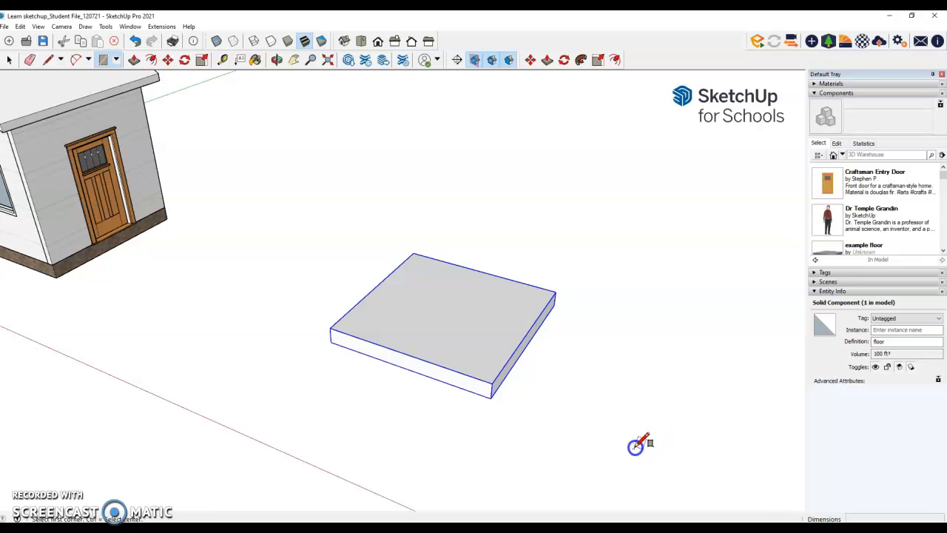
left_click_drag(637, 447, 722, 299)
type("6\", 10'")
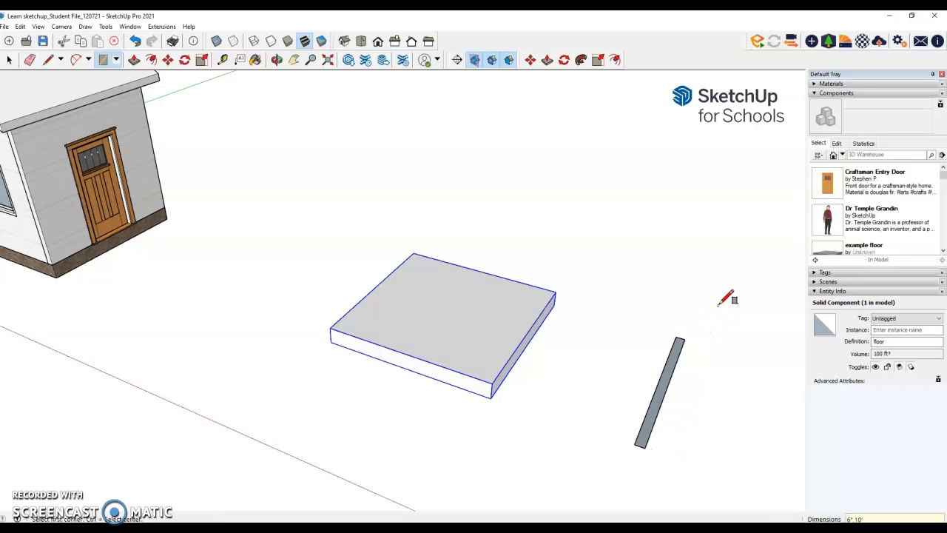
mouse_move(248, 145)
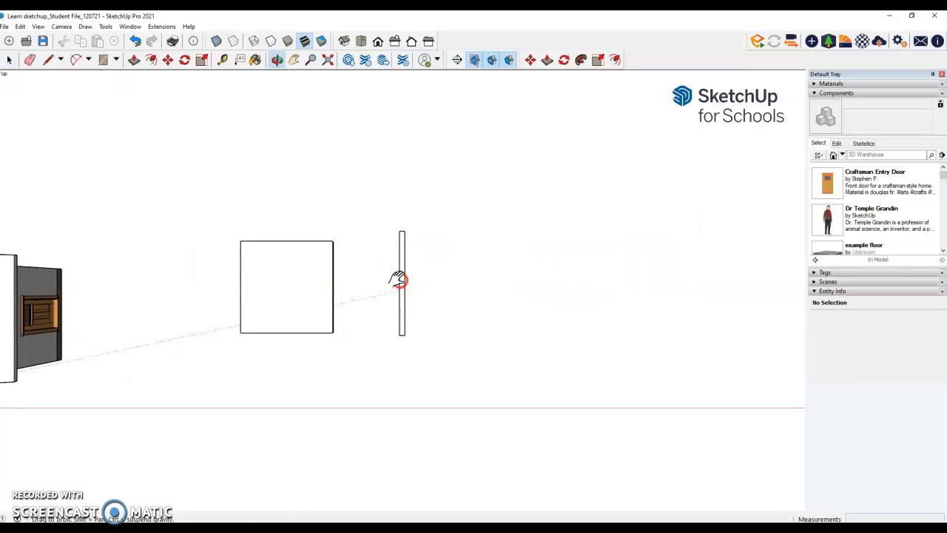
Turn the wall into a component with the definition name 'front wall'.
left_click(402, 284)
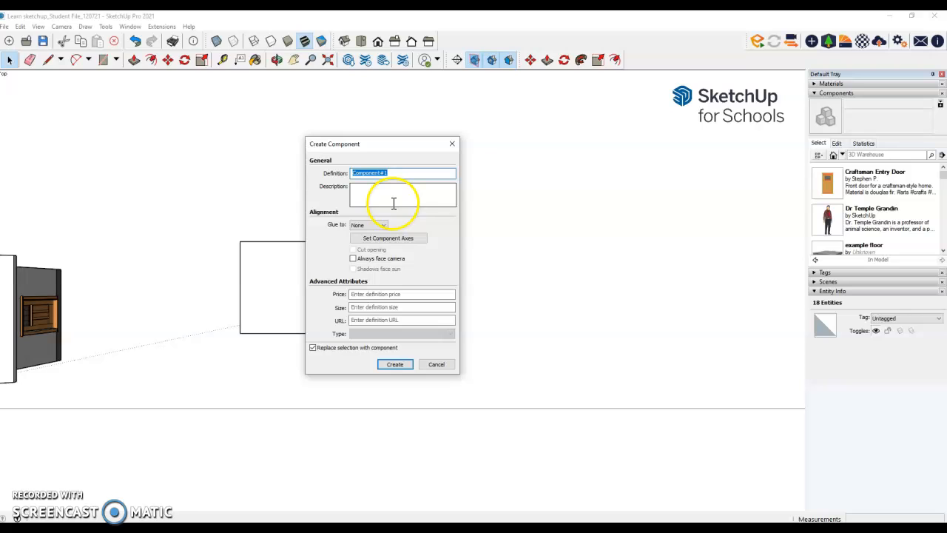
type("front wall")
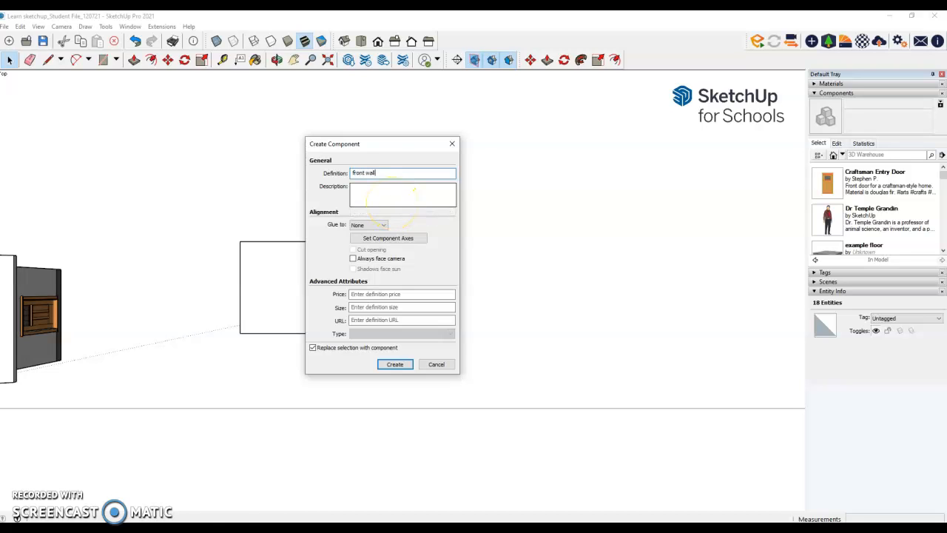
left_click(394, 364)
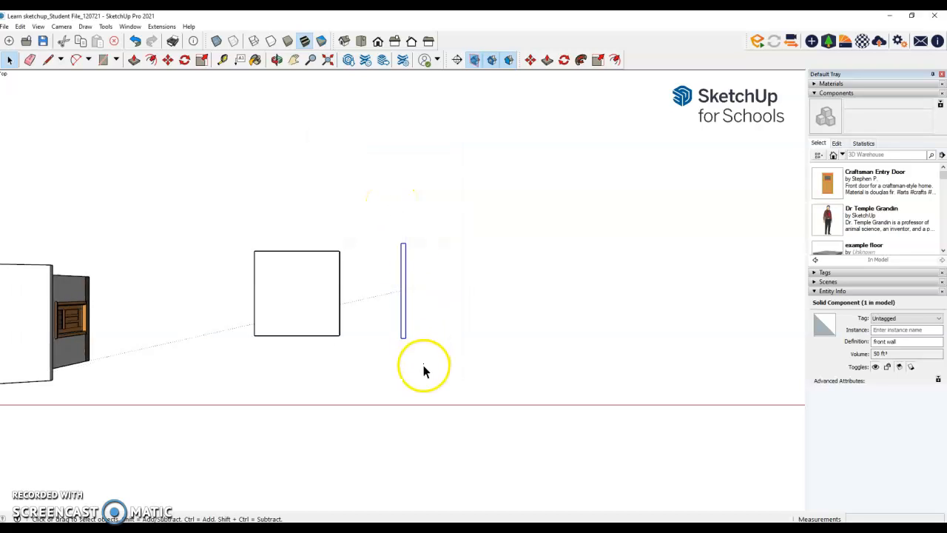